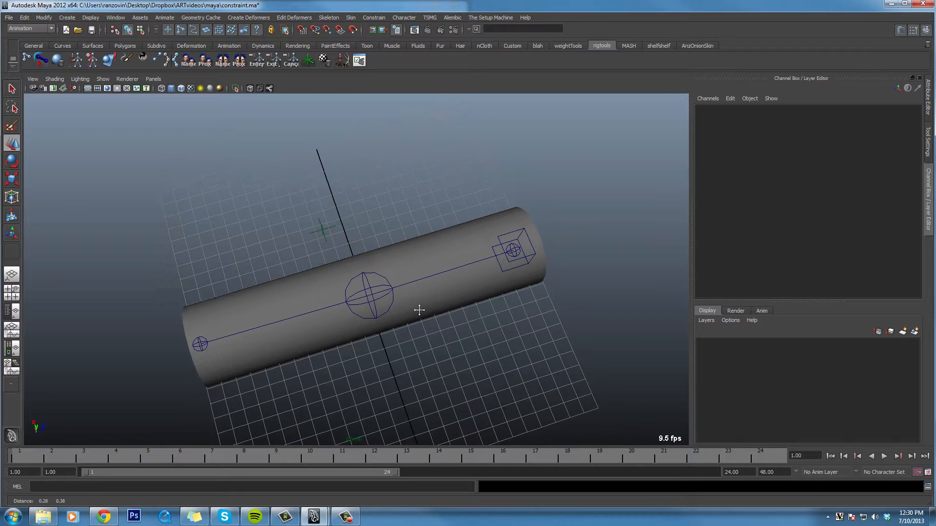
# Select the locator floating above the jointed cylinder
pyautogui.click(370, 296)
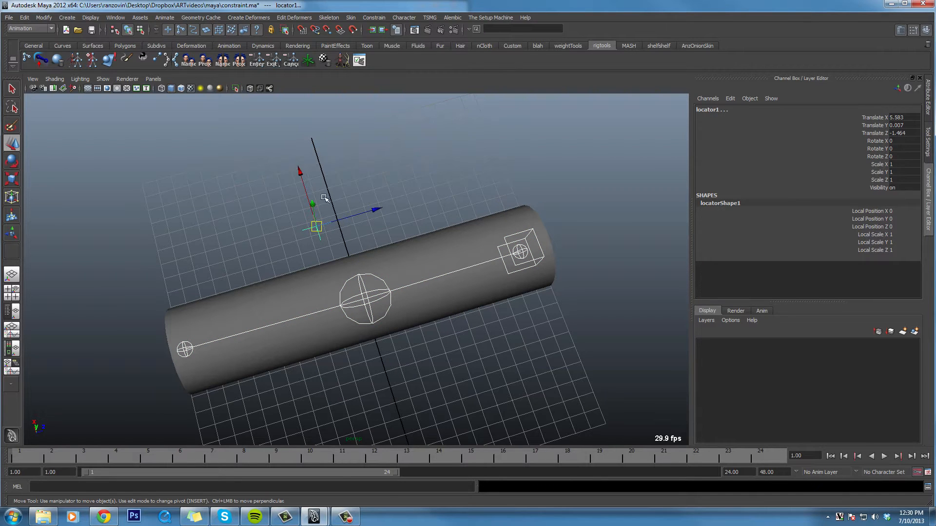
# Start the ART joint-socket constraint and pick the cylinder joint as its target
pyautogui.click(109, 59)
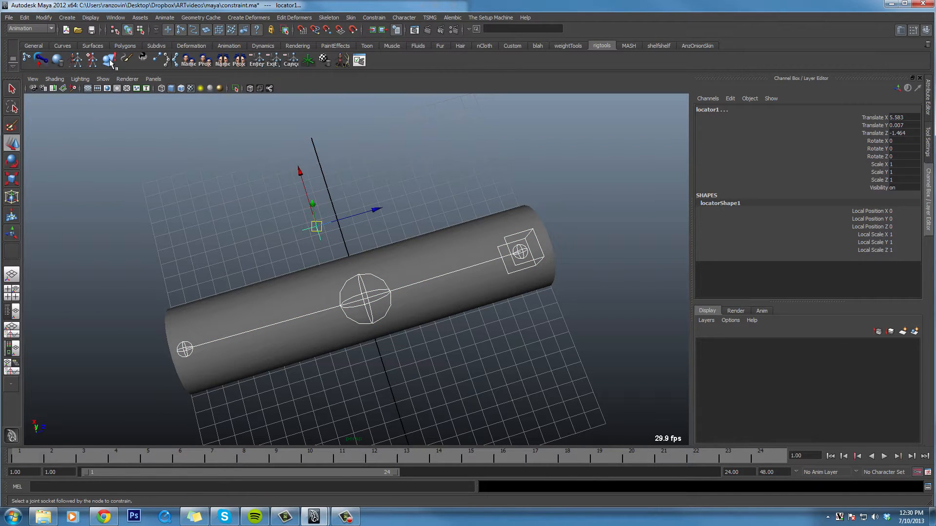
pyautogui.click(367, 298)
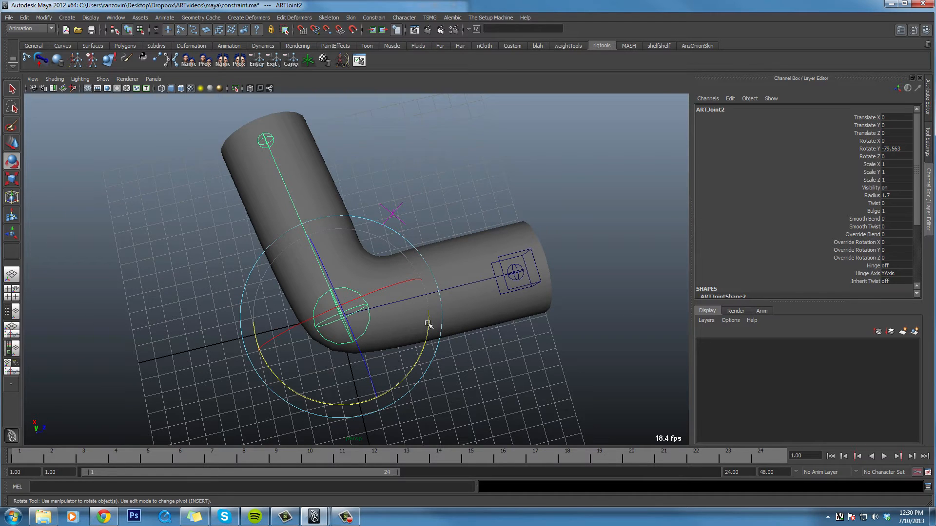
pyautogui.moveTo(399, 232)
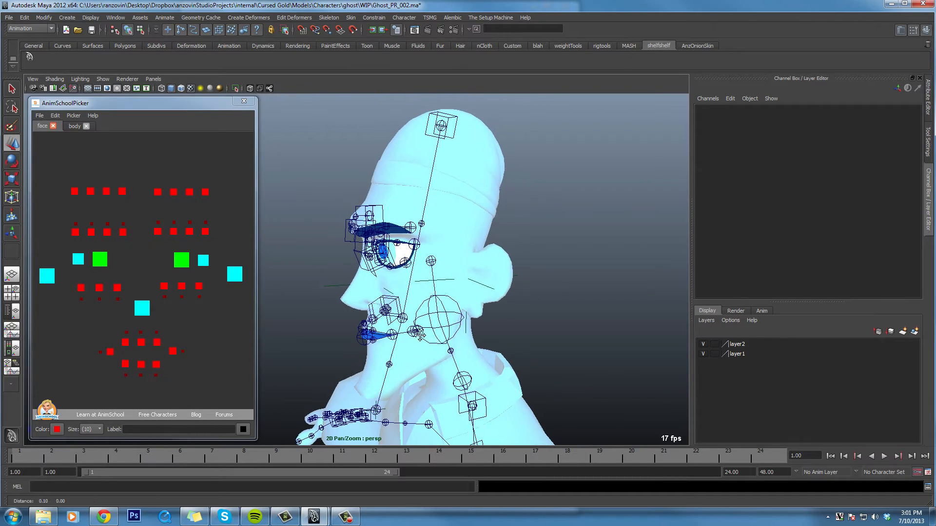
# Show the body tab in the AnimSchoolPicker for Ghost_PR_002
pyautogui.click(75, 126)
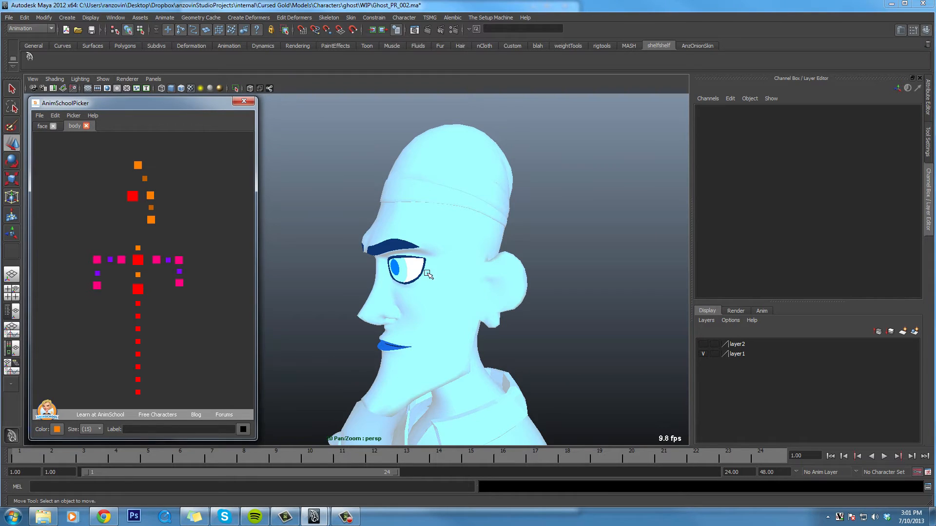
# Select locator15 on the ghost's brow and show the face tab in AnimSchoolPicker
pyautogui.click(447, 239)
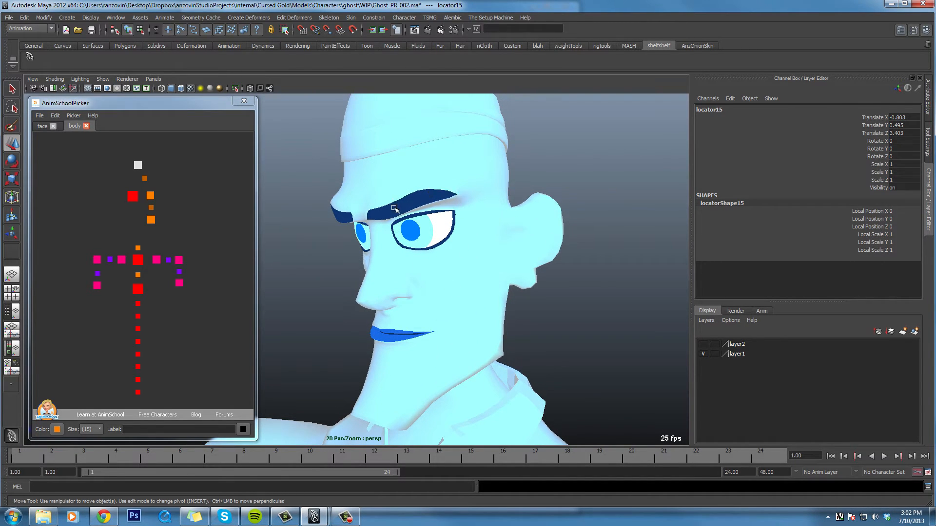
pyautogui.click(42, 125)
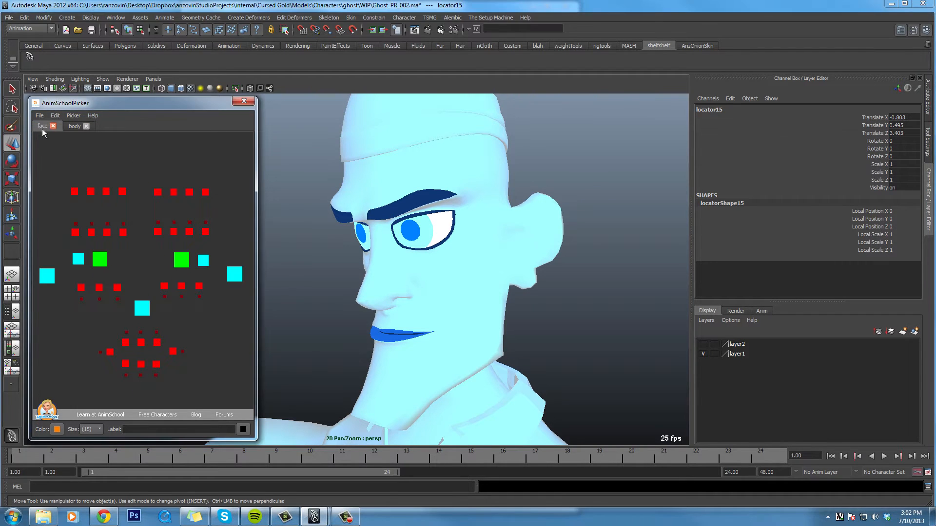
# Pull the mouth corner and lower lip controls into a wide, open grin
pyautogui.click(173, 351)
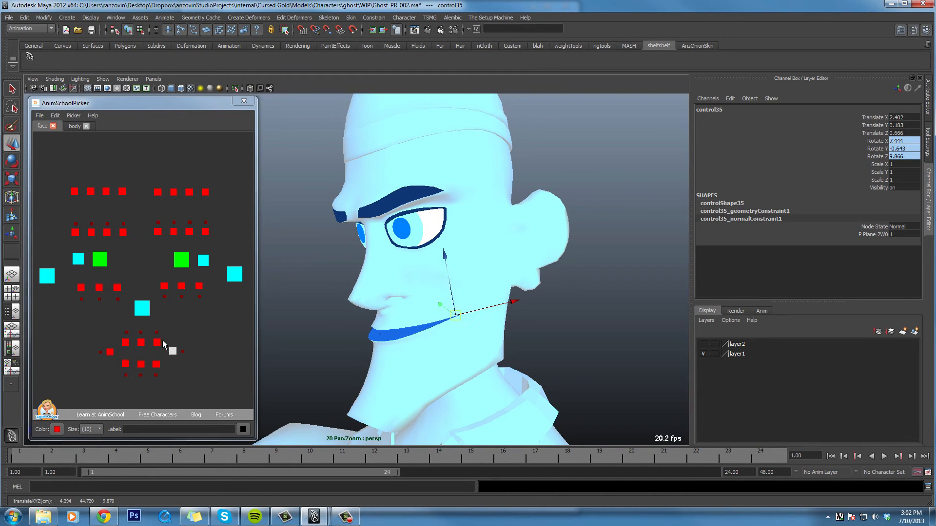
pyautogui.click(156, 342)
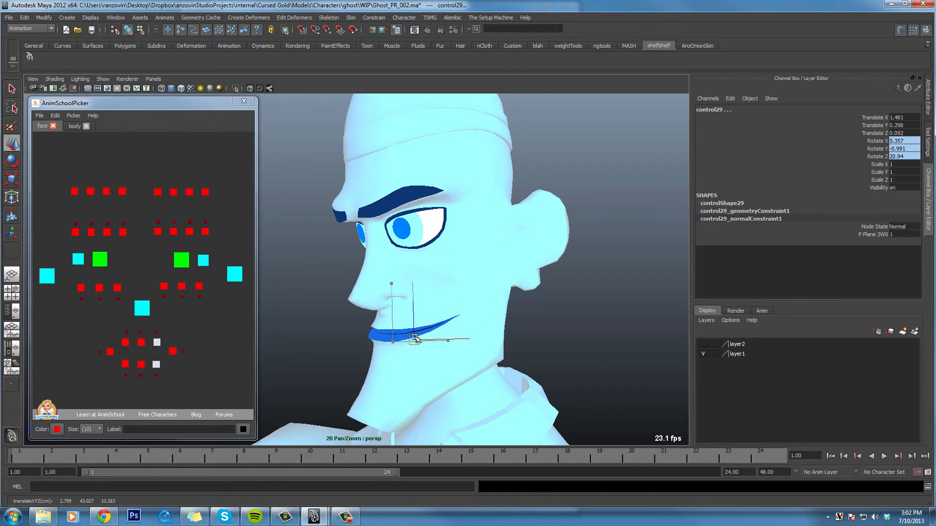
pyautogui.click(414, 339)
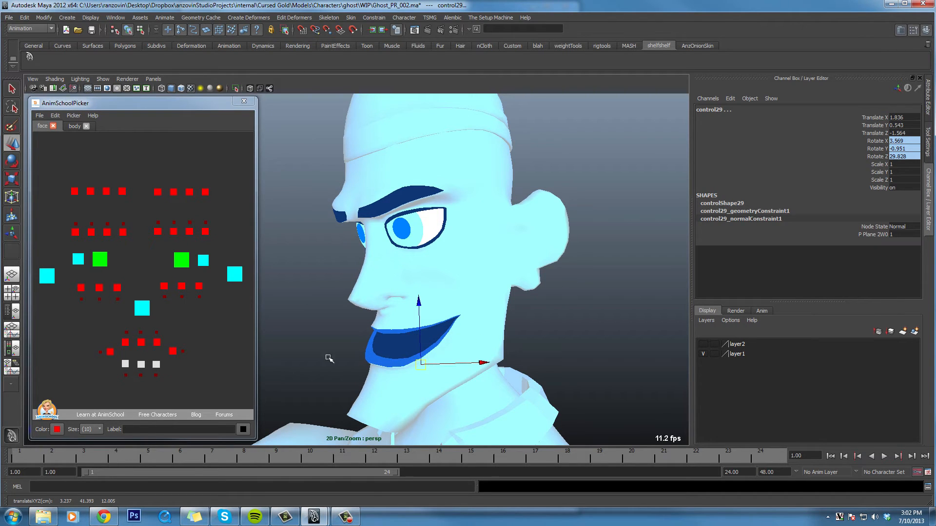
pyautogui.click(173, 351)
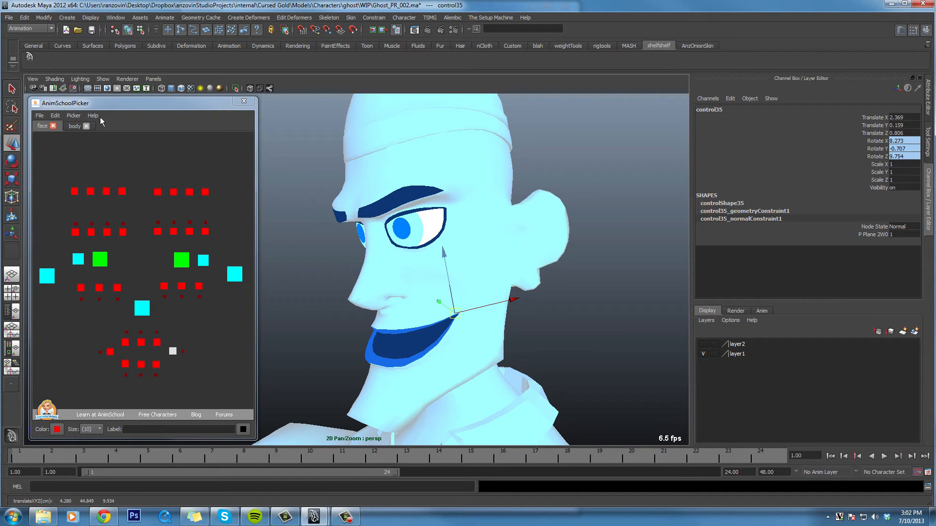
pyautogui.click(75, 126)
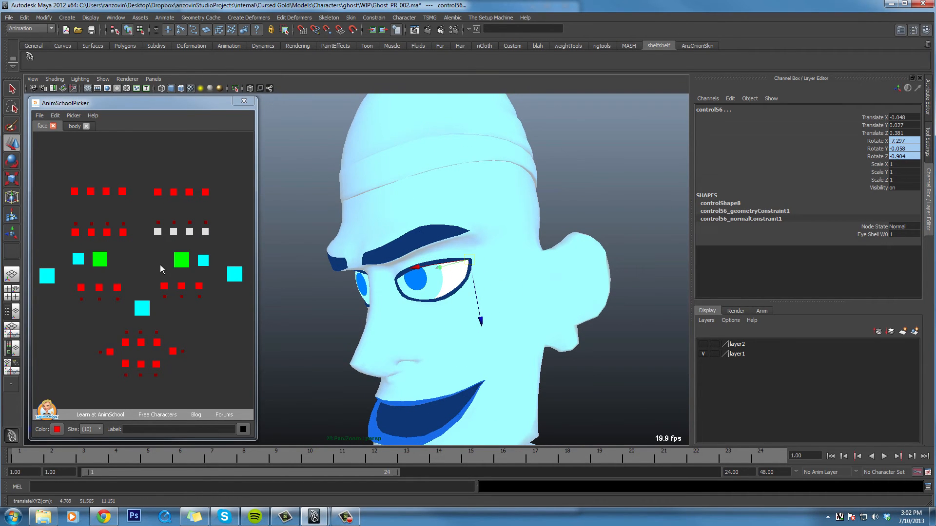
# Angle the brow into a sly scowl and turn layer2 visibility back on
pyautogui.click(418, 266)
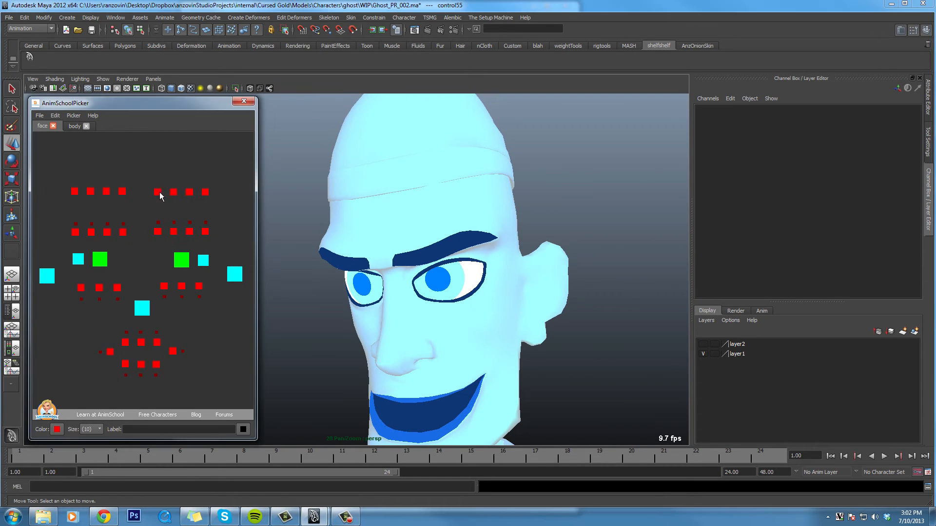
pyautogui.click(173, 192)
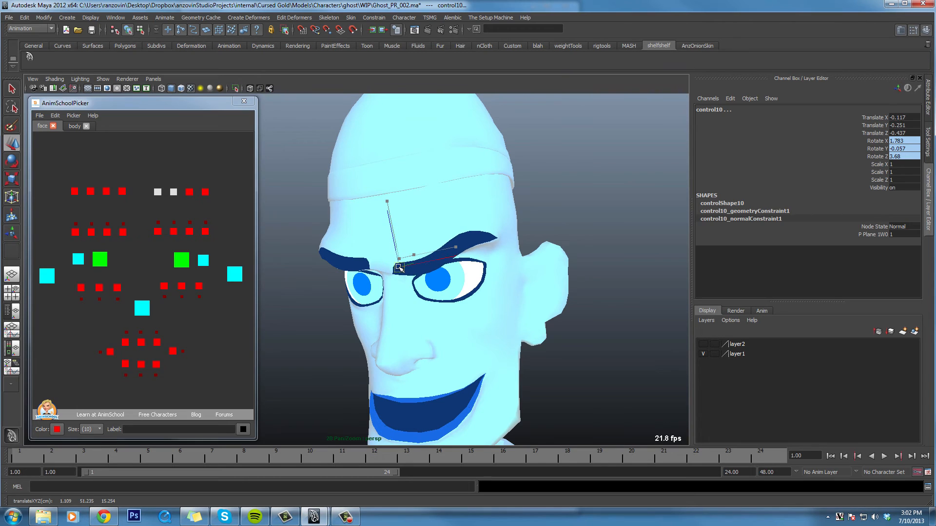
pyautogui.click(189, 191)
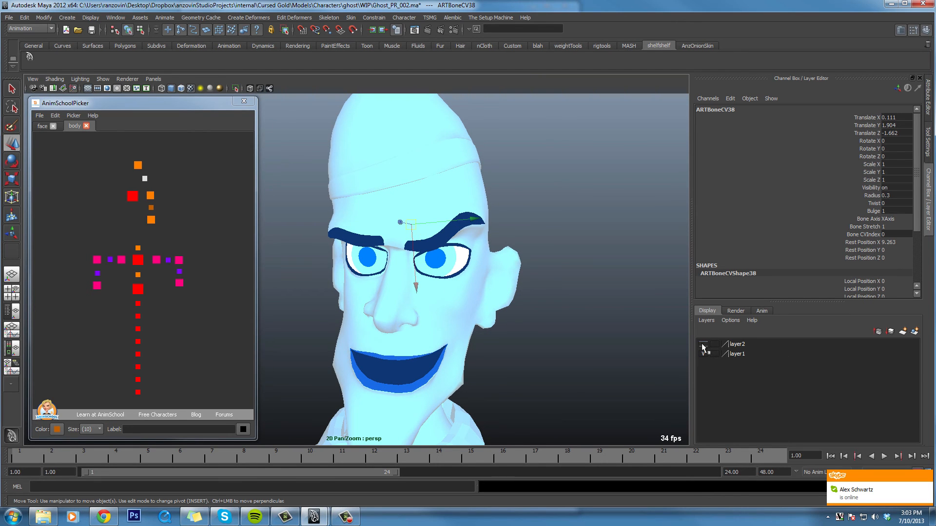
pyautogui.click(709, 344)
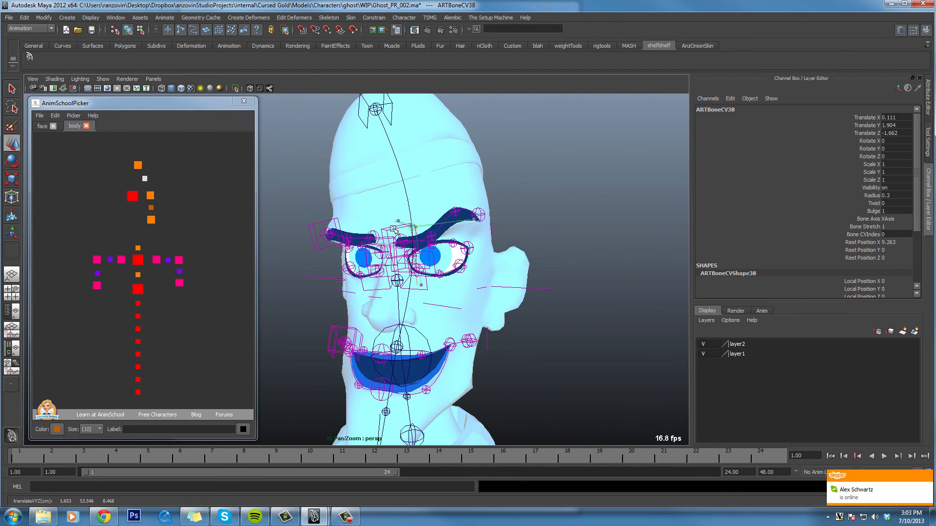